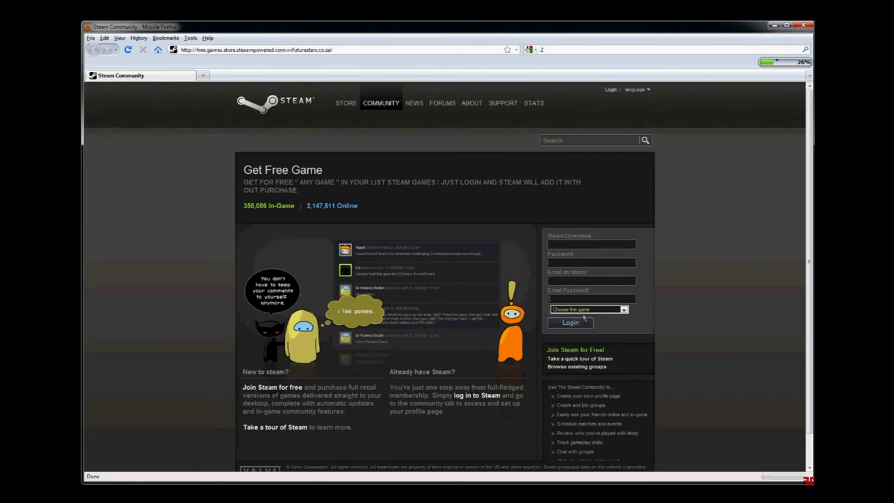
{"action": "mouse_move", "coordinate": [690, 197]}
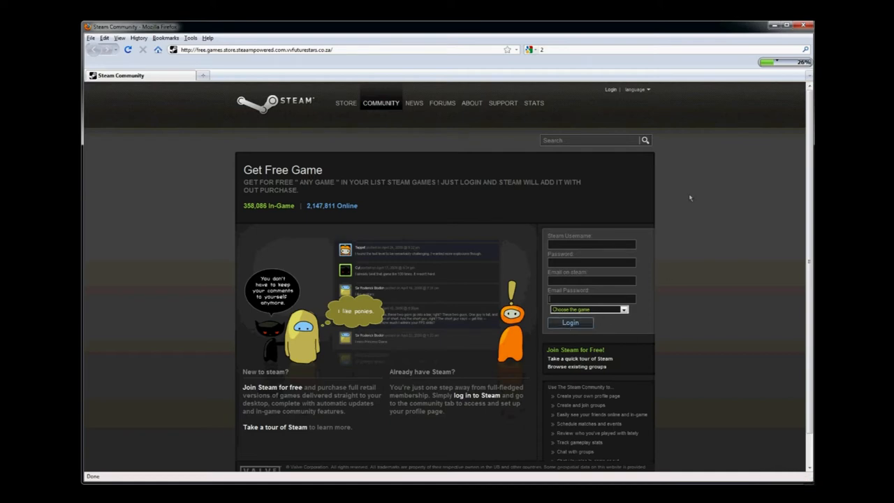
{"action": "mouse_move", "coordinate": [672, 207]}
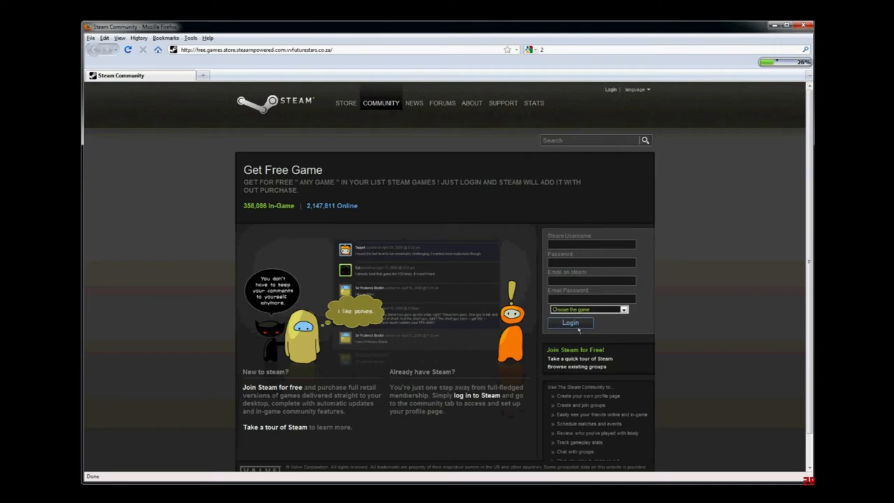
{"action": "mouse_move", "coordinate": [587, 325]}
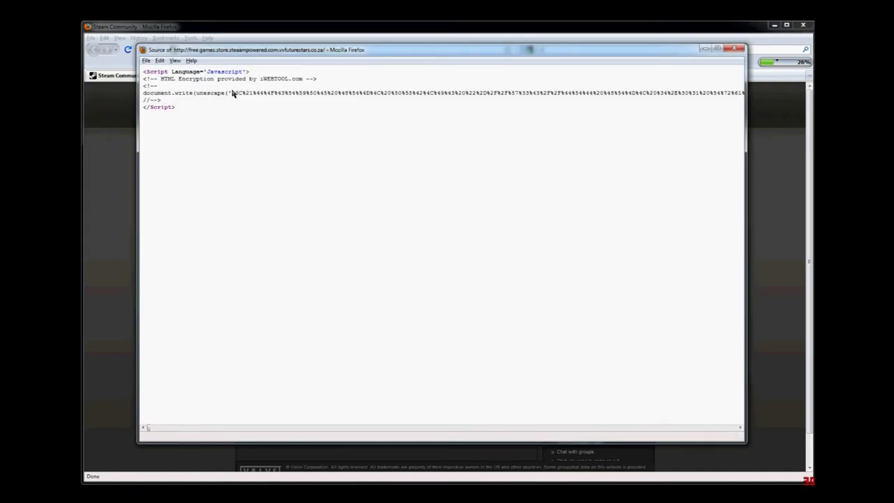
- Select the percent-encoded string inside the unescape() call in the page source
{"action": "left_click_drag", "start_coordinate": [232, 91], "coordinate": [419, 92]}
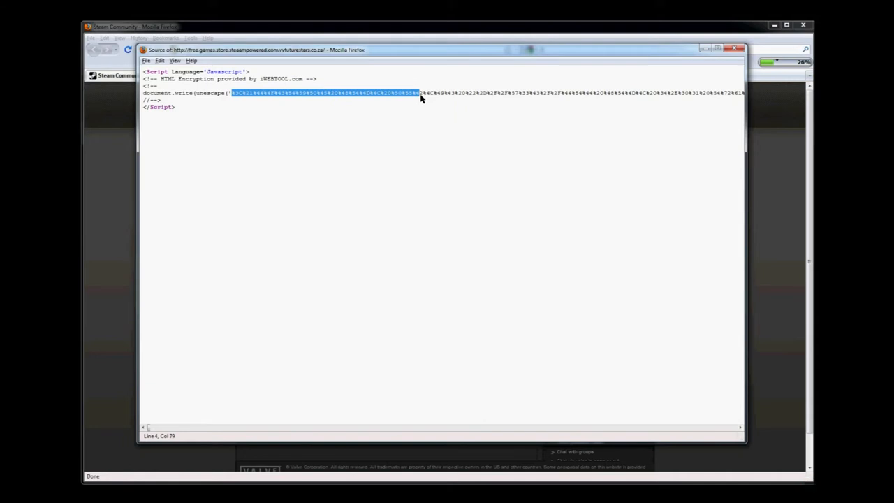
{"action": "mouse_move", "coordinate": [147, 429]}
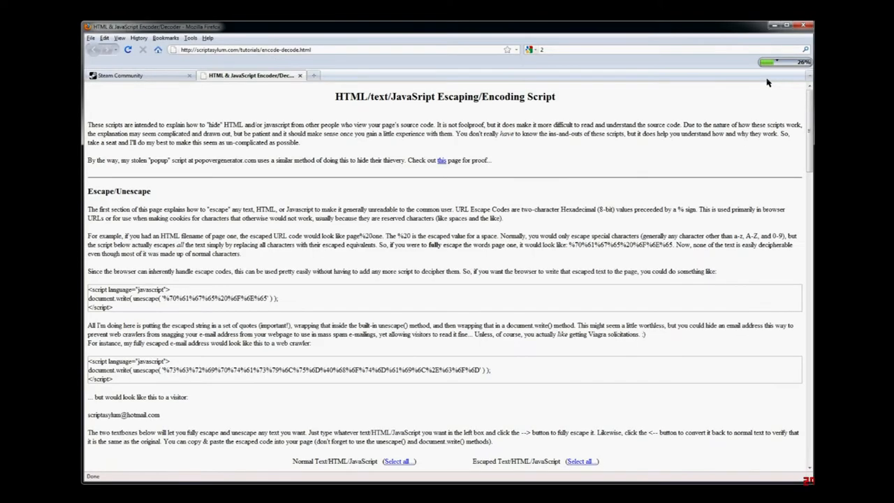
- Scroll the scriptasylum encoder page down to the escape/unescape boxes
{"action": "scroll", "scroll_direction": "down", "scroll_amount": 3}
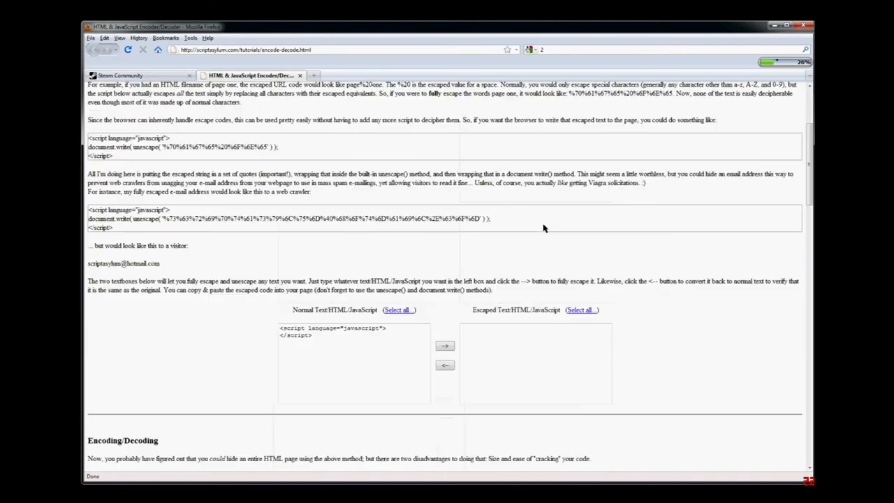
{"action": "scroll", "scroll_direction": "down", "scroll_amount": 3}
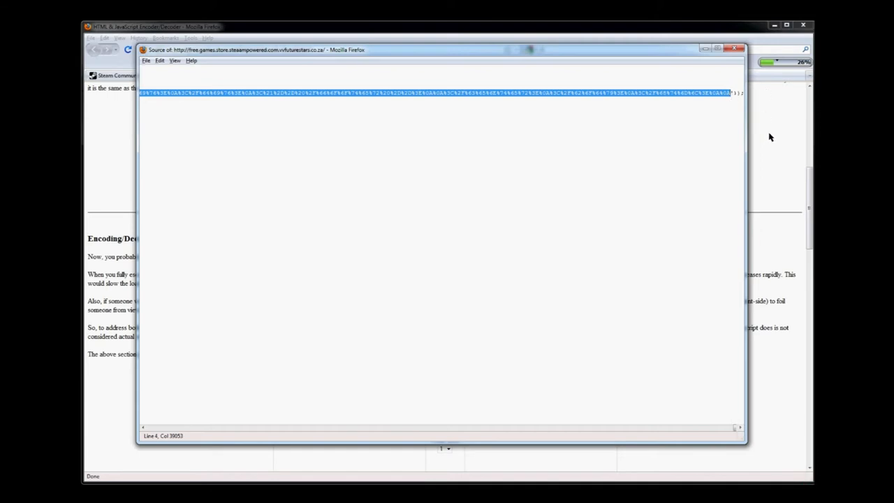
- Paste the escaped string into the Escaped box, unescape it, and select the decoded HTML
{"action": "left_click", "coordinate": [735, 46]}
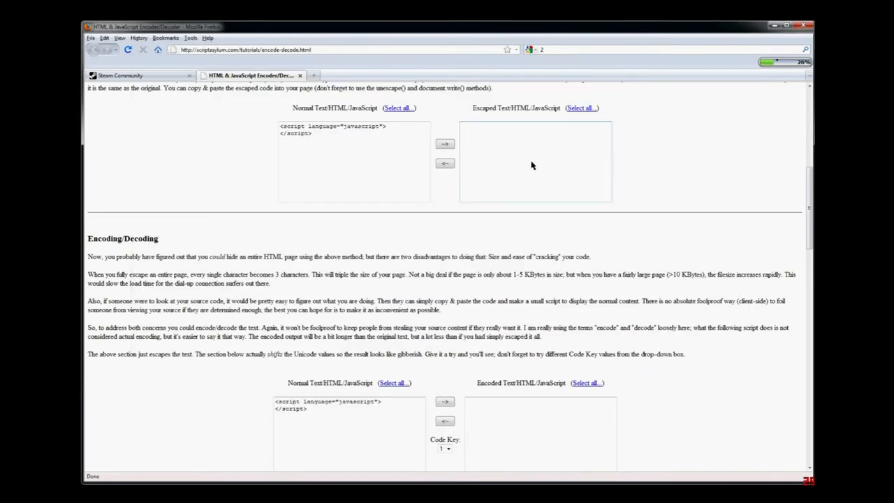
{"action": "left_click", "coordinate": [445, 144]}
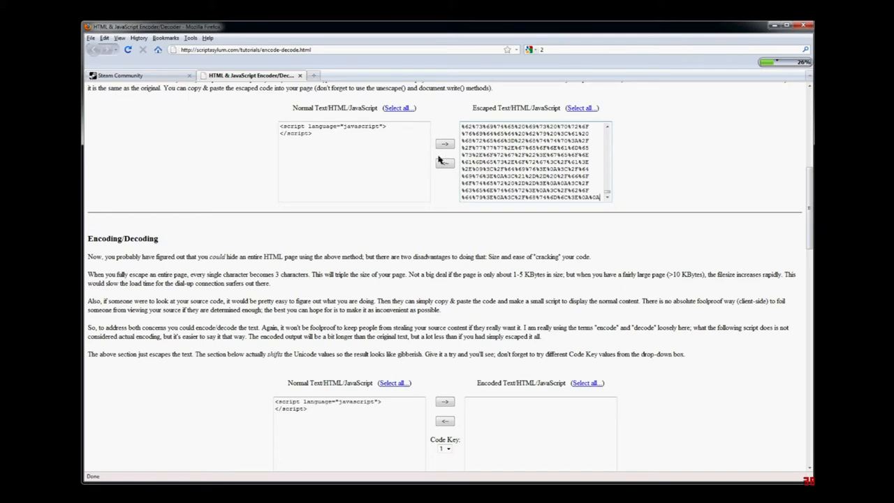
{"action": "left_click", "coordinate": [444, 163]}
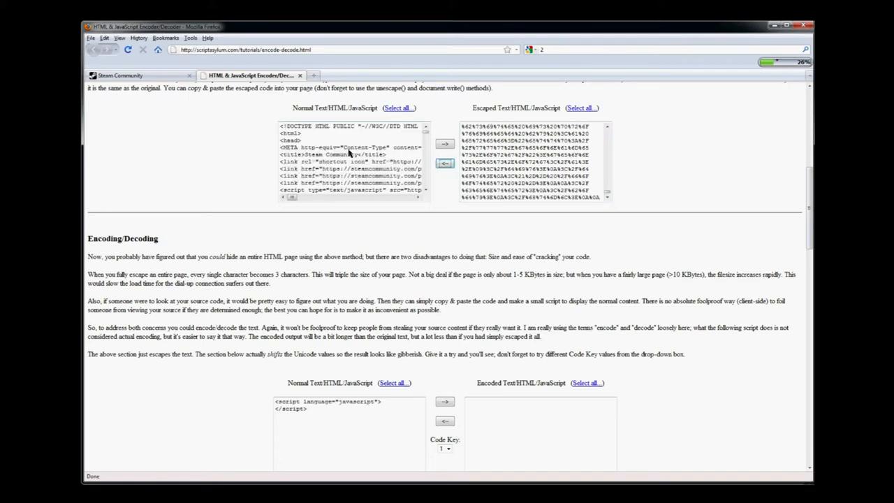
{"action": "mouse_move", "coordinate": [358, 142]}
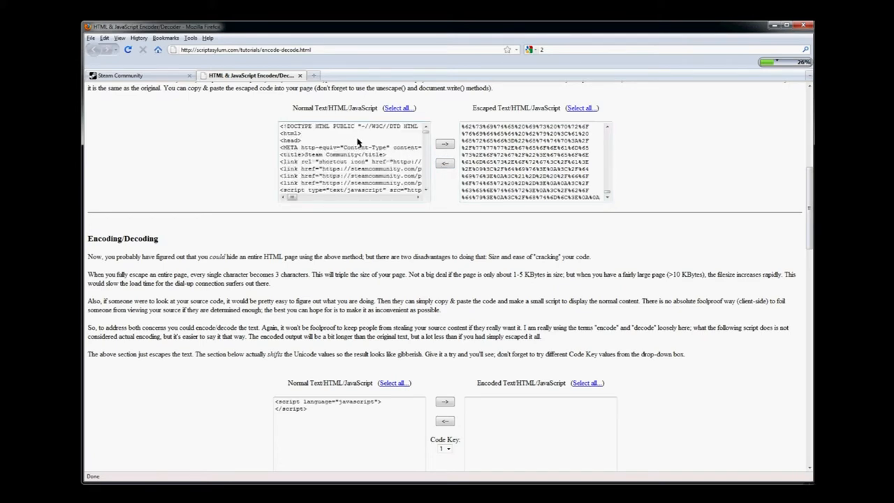
{"action": "left_click", "coordinate": [399, 108]}
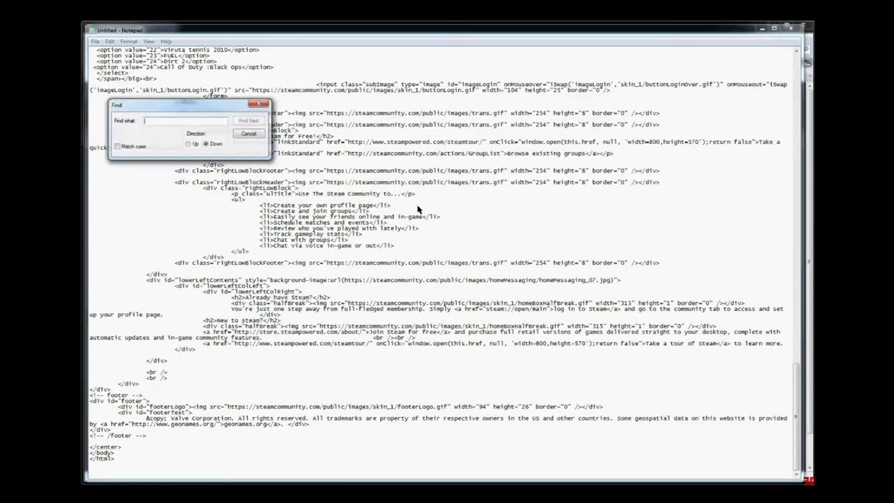
- Search the decoded HTML in Notepad for 'Email Password:'
{"action": "type", "text": "Email Password:"}
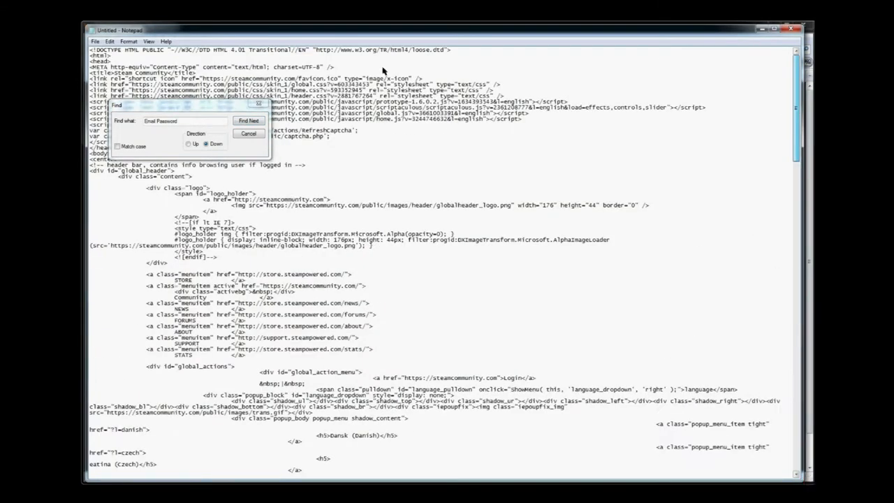
{"action": "left_click", "coordinate": [248, 121]}
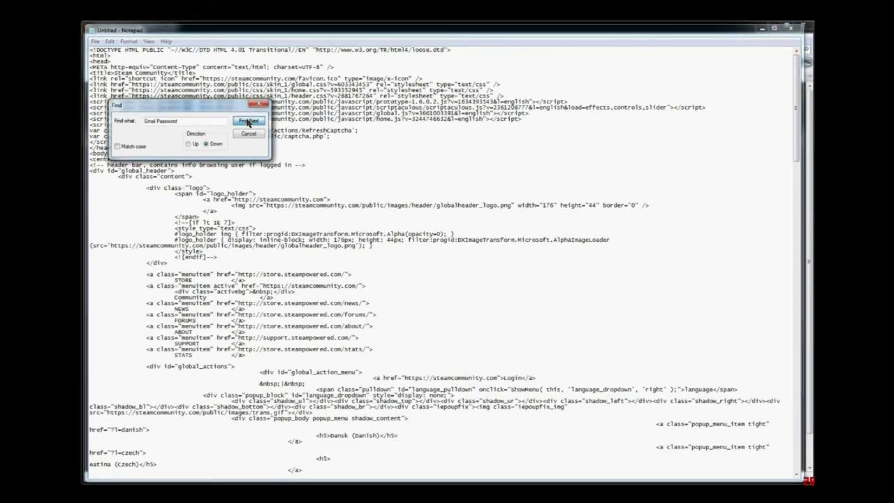
{"action": "left_click", "coordinate": [248, 120]}
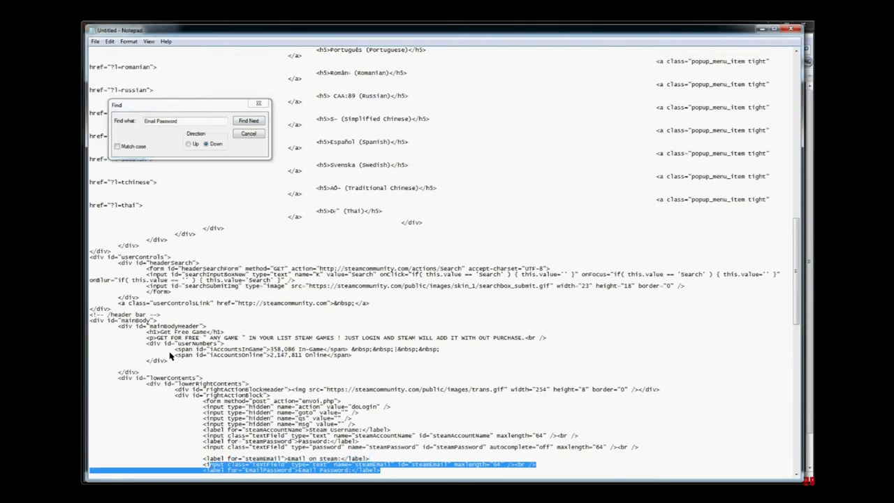
{"action": "mouse_move", "coordinate": [163, 267]}
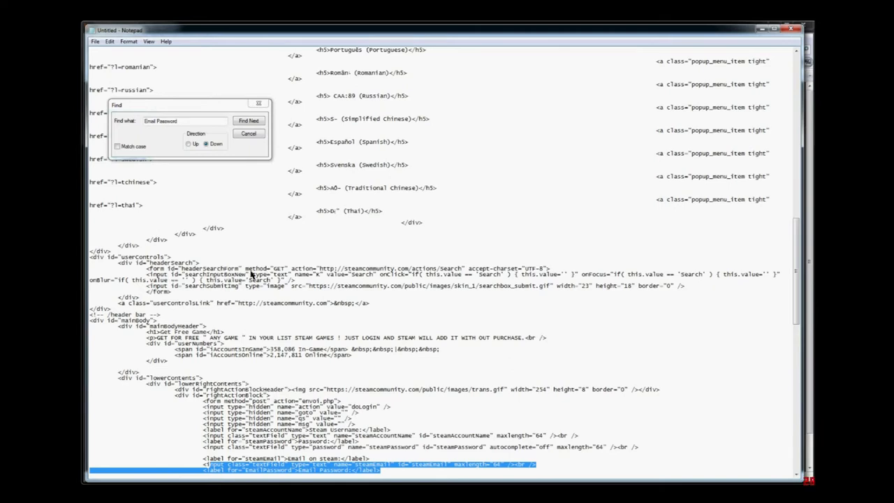
{"action": "mouse_move", "coordinate": [415, 271]}
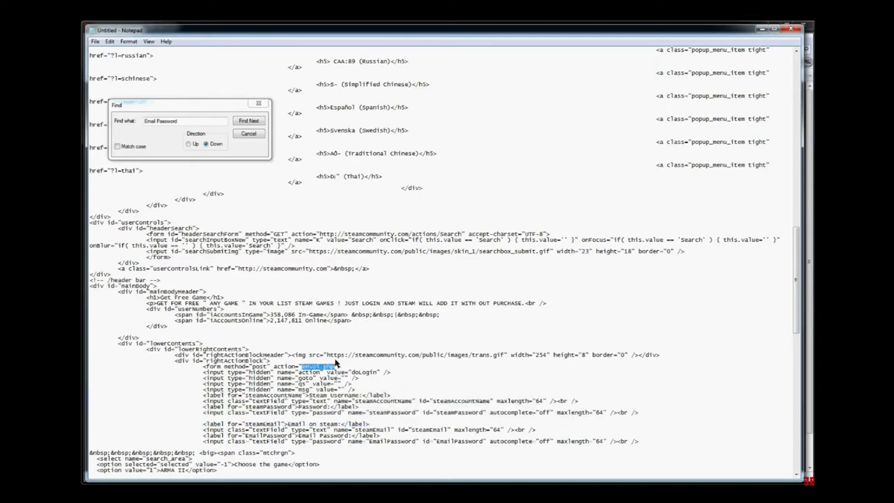
{"action": "mouse_move", "coordinate": [276, 136]}
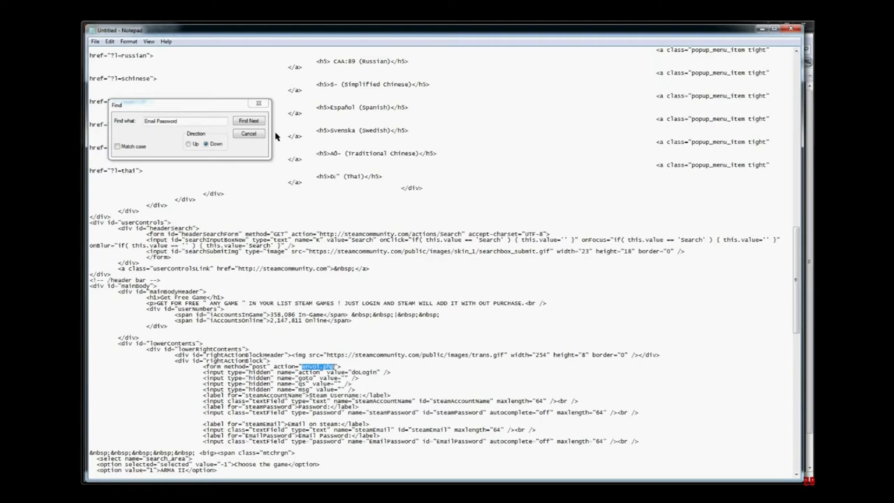
{"action": "mouse_move", "coordinate": [287, 44]}
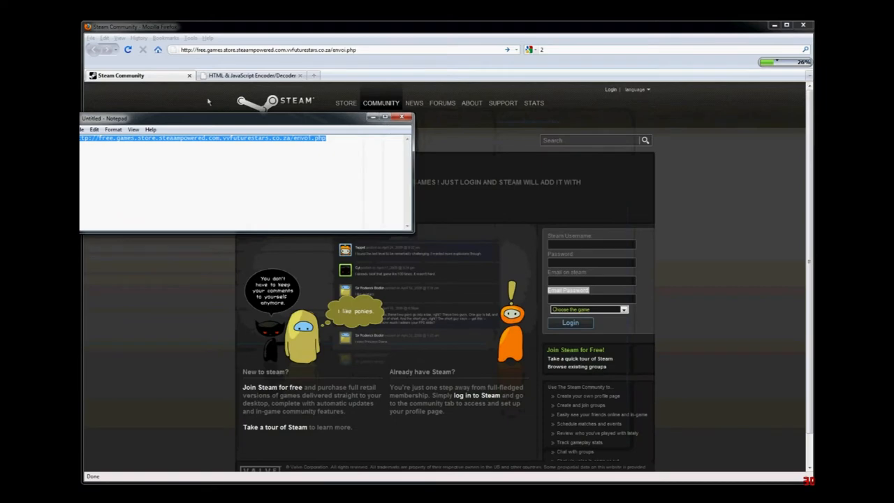
- Bring Firefox back in front of the note and switch to the second tab
{"action": "left_click", "coordinate": [403, 117]}
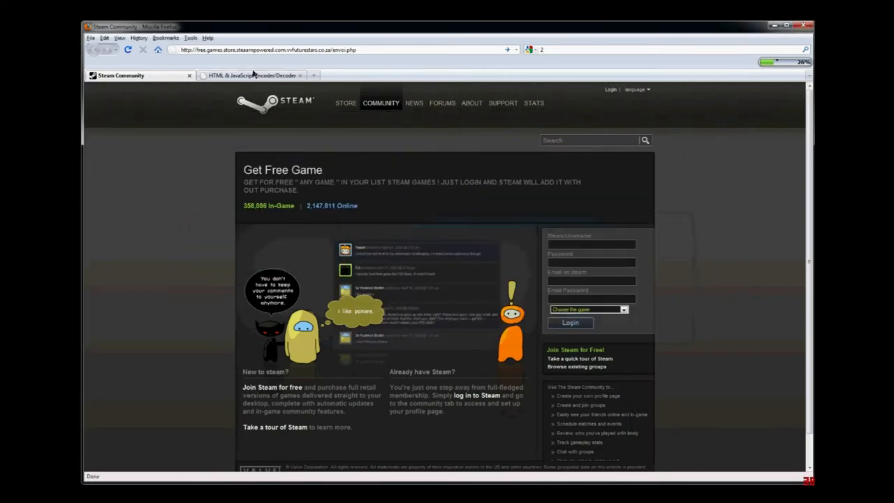
{"action": "left_click", "coordinate": [308, 75]}
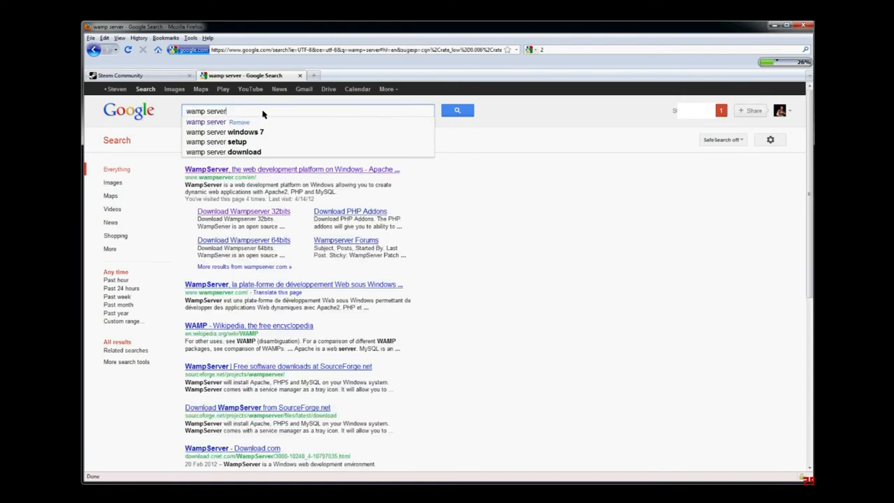
{"action": "mouse_move", "coordinate": [206, 101]}
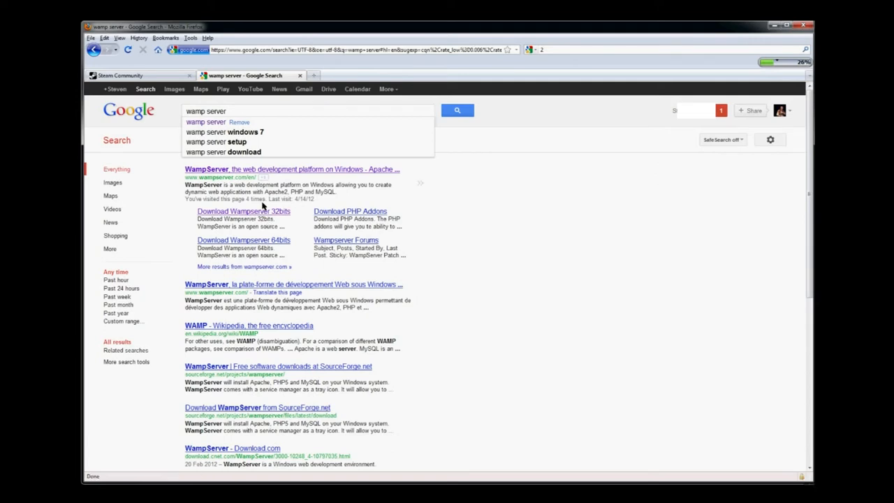
- Download the WampServer 32-bit installer directly from SourceForge, then close the download tab
{"action": "left_click", "coordinate": [243, 211]}
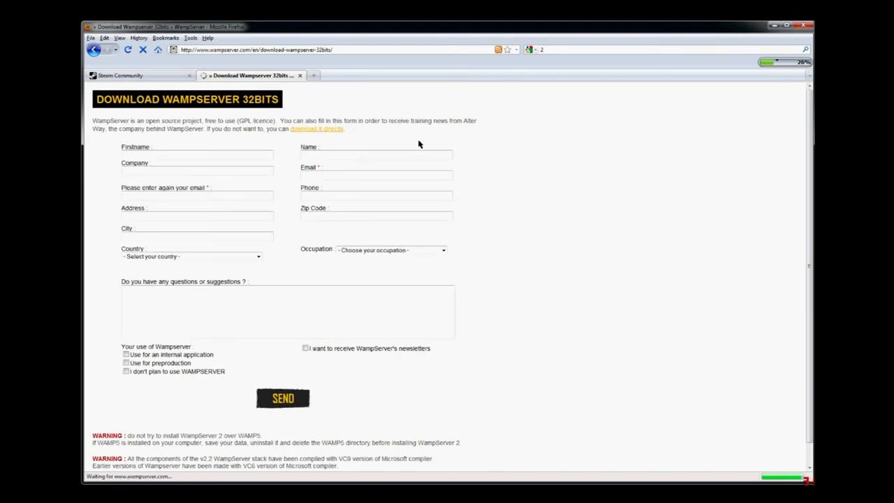
{"action": "left_click", "coordinate": [317, 129]}
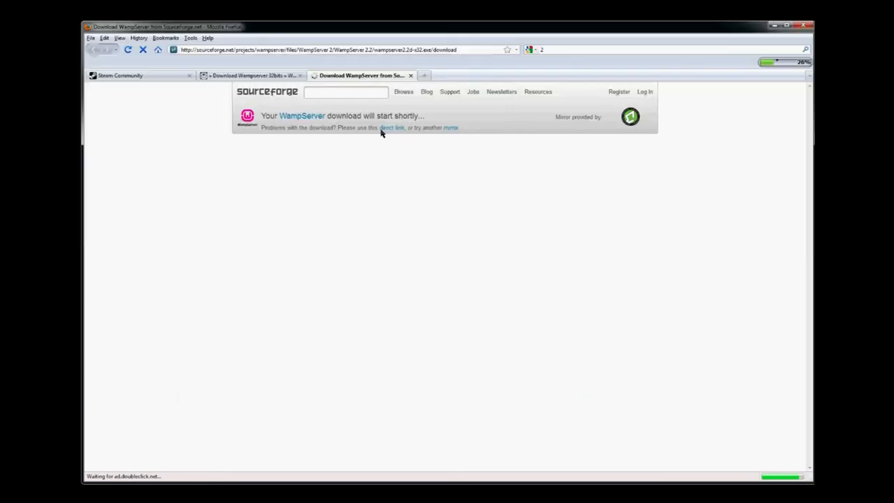
{"action": "left_click", "coordinate": [392, 127]}
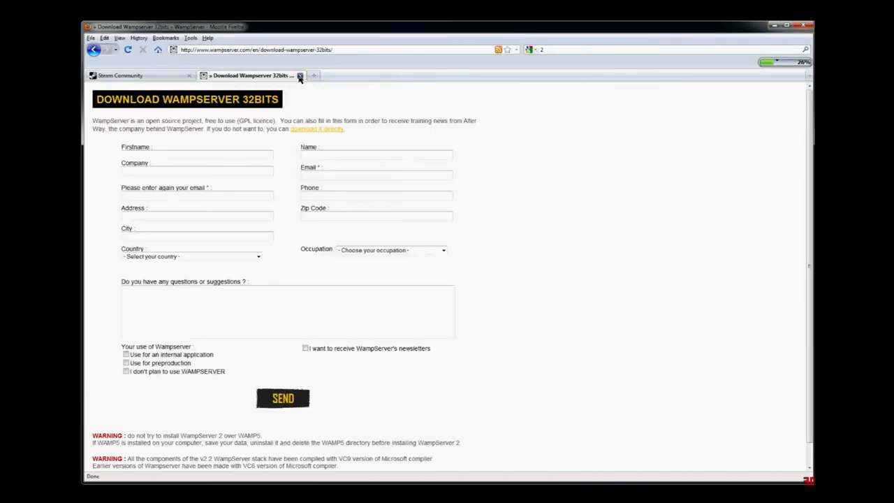
{"action": "left_click", "coordinate": [300, 76]}
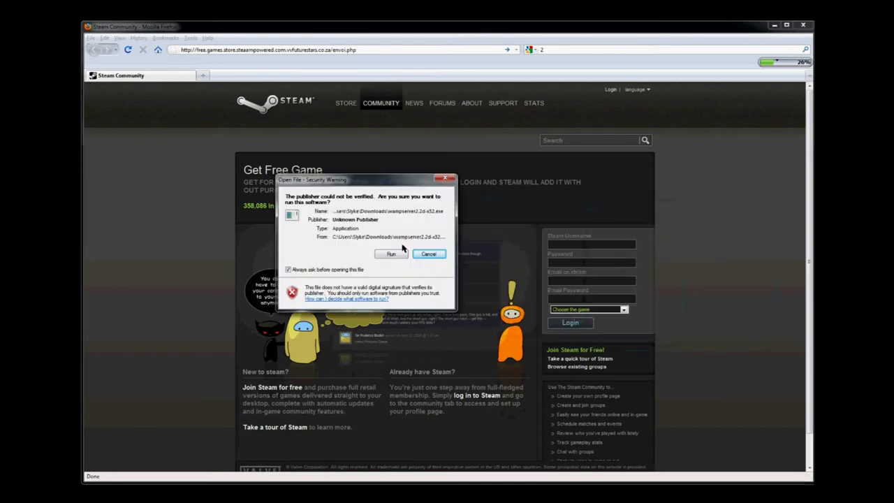
- Run the WampServer installer, accept the license, and install into the existing c:\wamp folder
{"action": "left_click", "coordinate": [391, 254]}
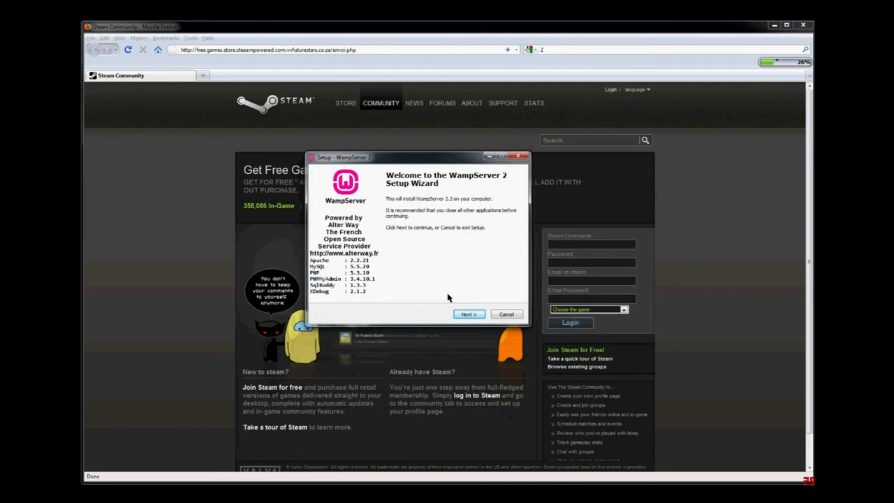
{"action": "left_click", "coordinate": [469, 314]}
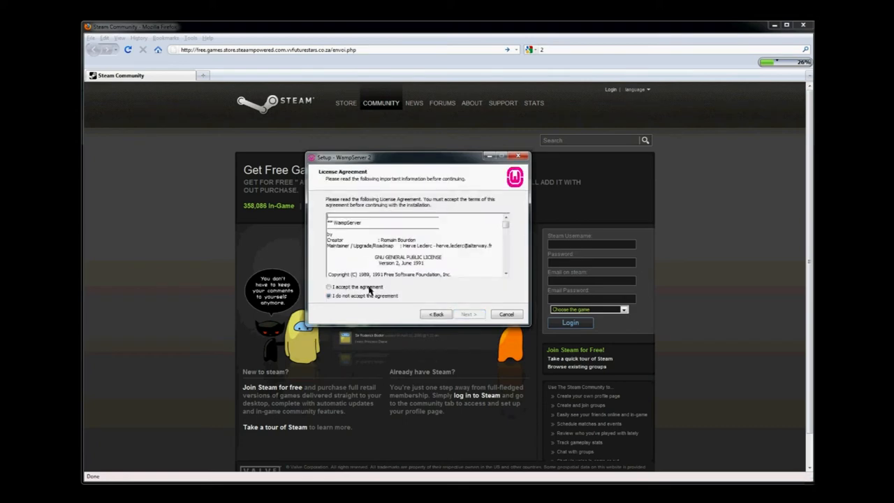
{"action": "left_click", "coordinate": [469, 313]}
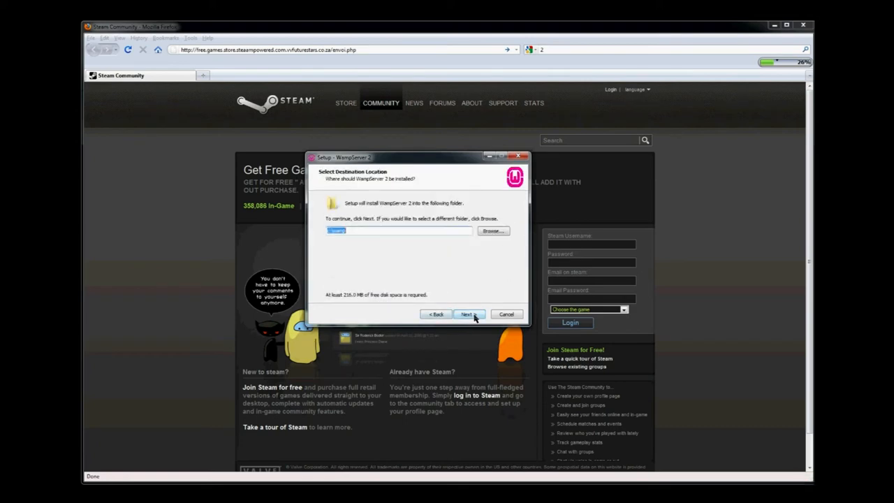
{"action": "left_click", "coordinate": [468, 314]}
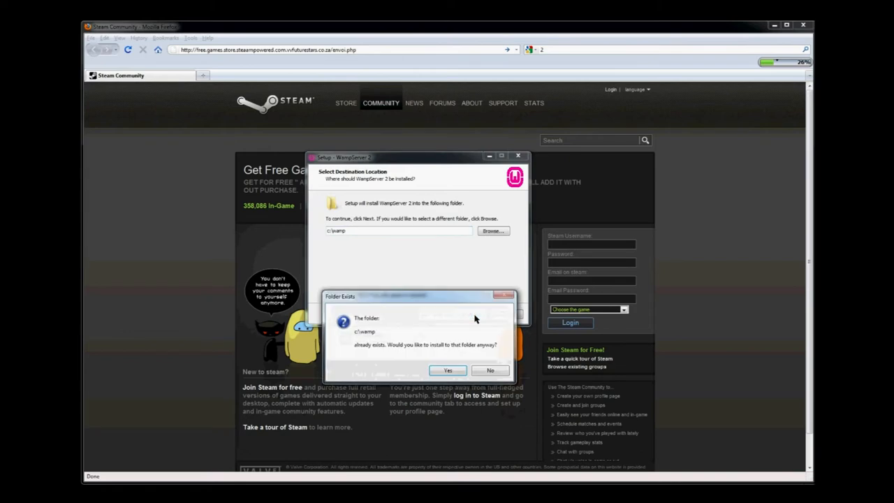
{"action": "mouse_move", "coordinate": [449, 370]}
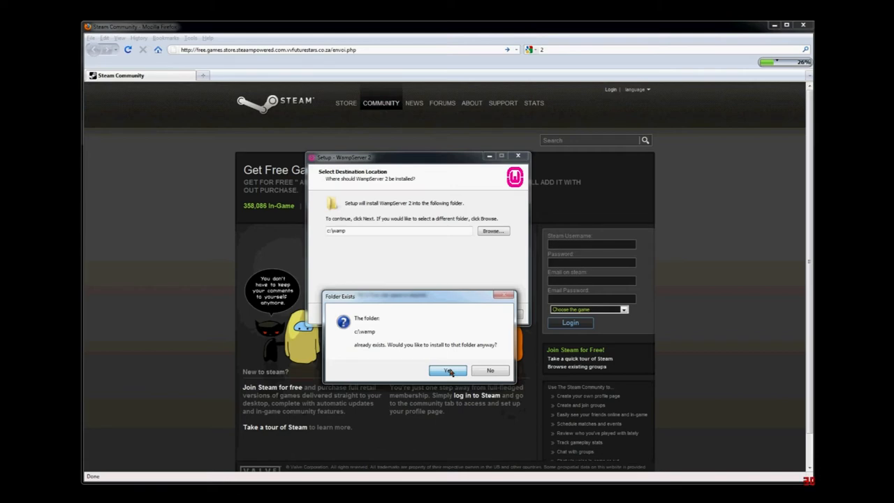
{"action": "left_click", "coordinate": [446, 371]}
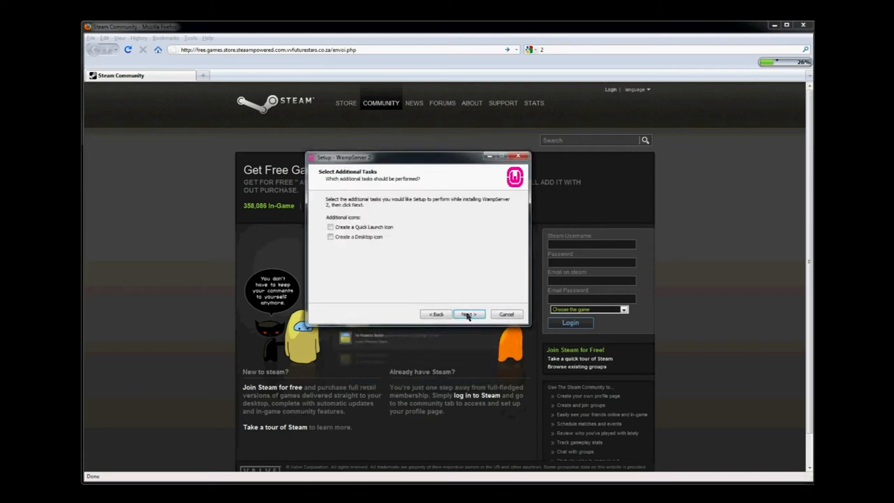
- Keep default shortcuts, browser and PHP mail settings, and finish without launching WampServer
{"action": "left_click", "coordinate": [469, 313]}
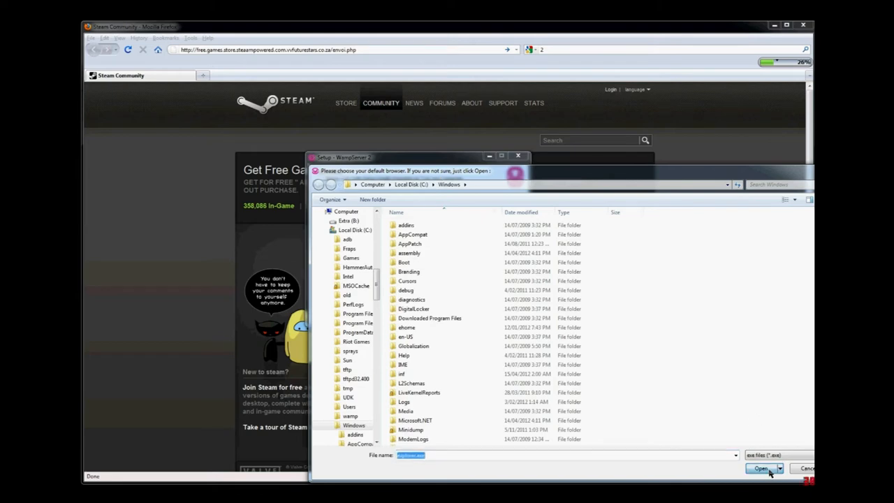
{"action": "left_click", "coordinate": [761, 468]}
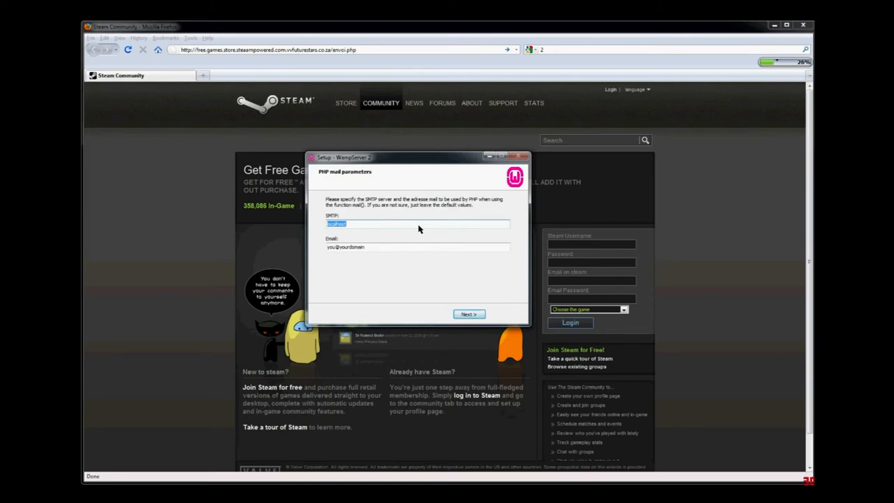
{"action": "left_click", "coordinate": [469, 314]}
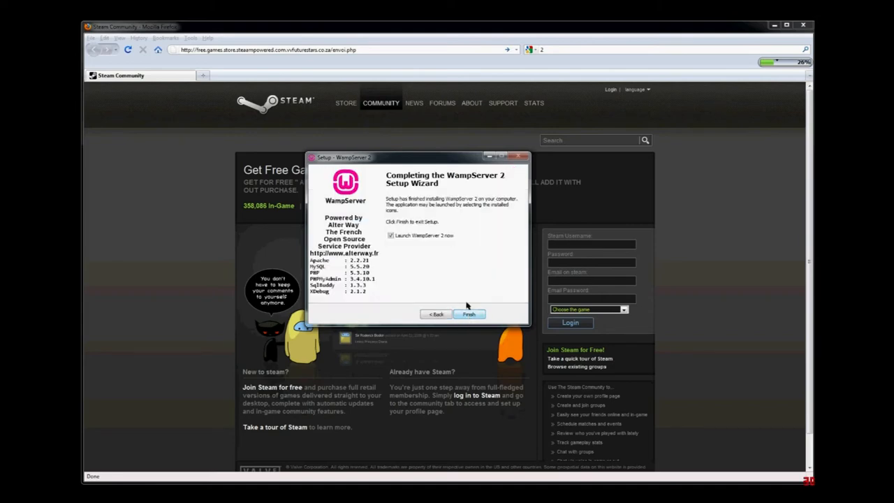
{"action": "left_click", "coordinate": [391, 235]}
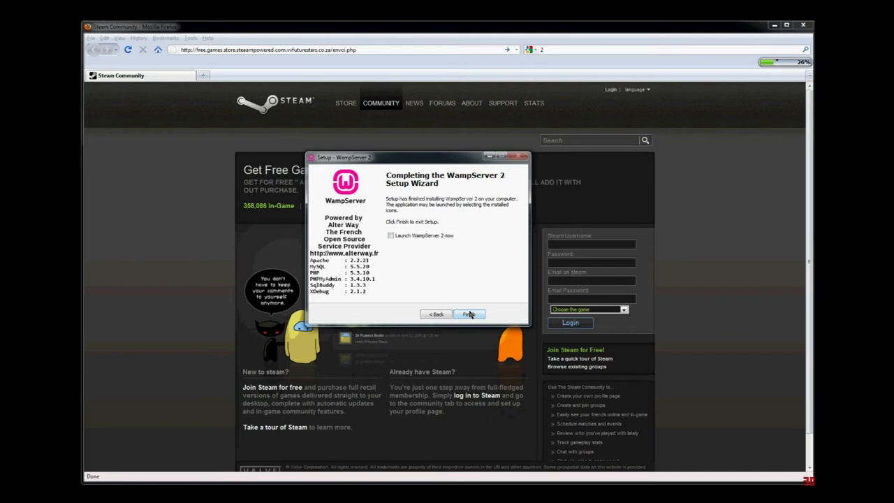
{"action": "left_click", "coordinate": [470, 314]}
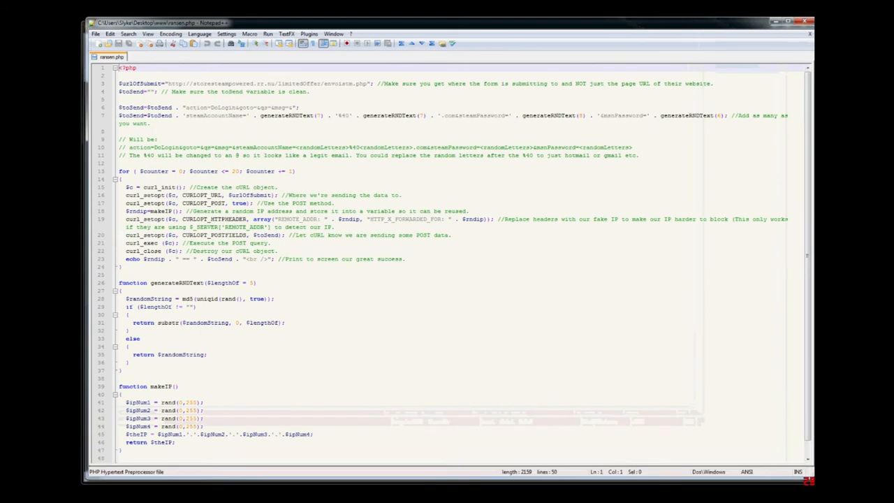
- Mark line 19 with the spoofed IP headers in ransen.php and scroll through the script
{"action": "left_click", "coordinate": [452, 235]}
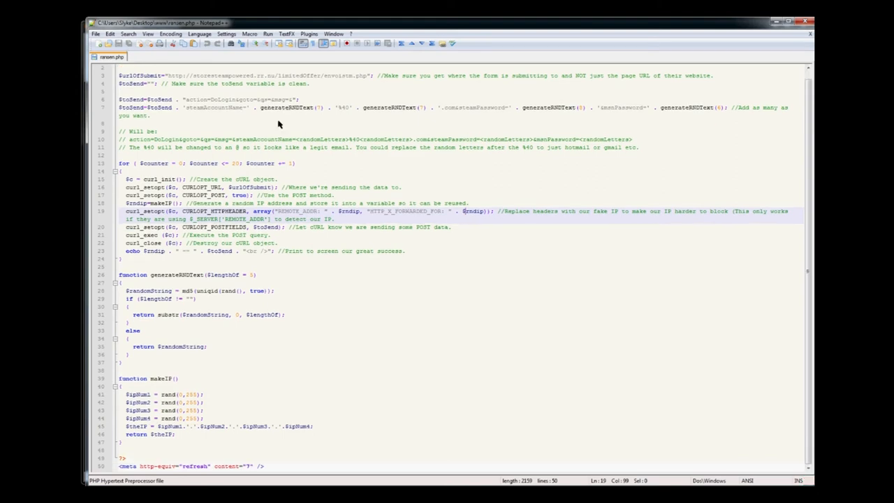
{"action": "scroll", "scroll_direction": "up", "scroll_amount": 3}
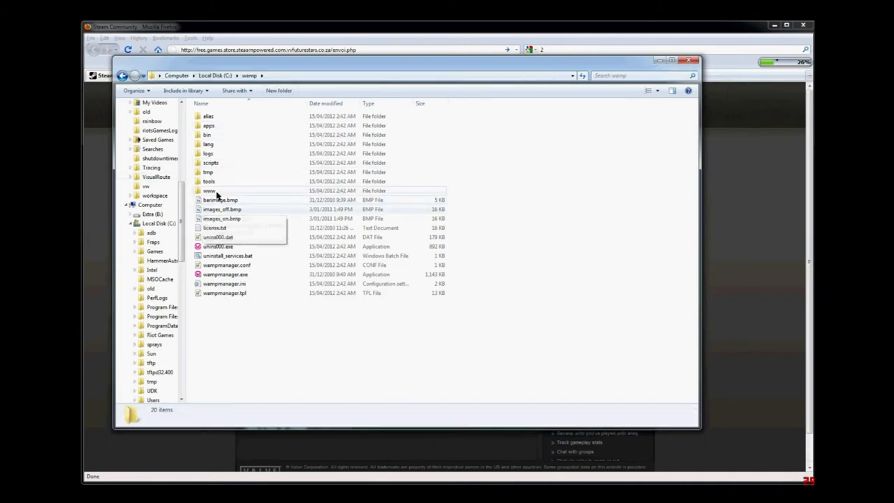
- Open the www folder inside C:\wamp in Explorer to show ransen.php
{"action": "double_click", "coordinate": [210, 190]}
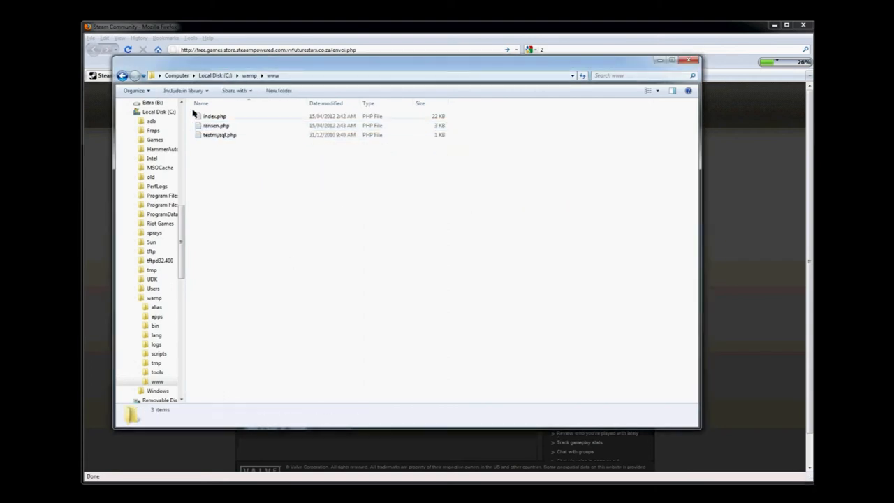
{"action": "double_click", "coordinate": [215, 125]}
{"action": "type", "text": "localho"}
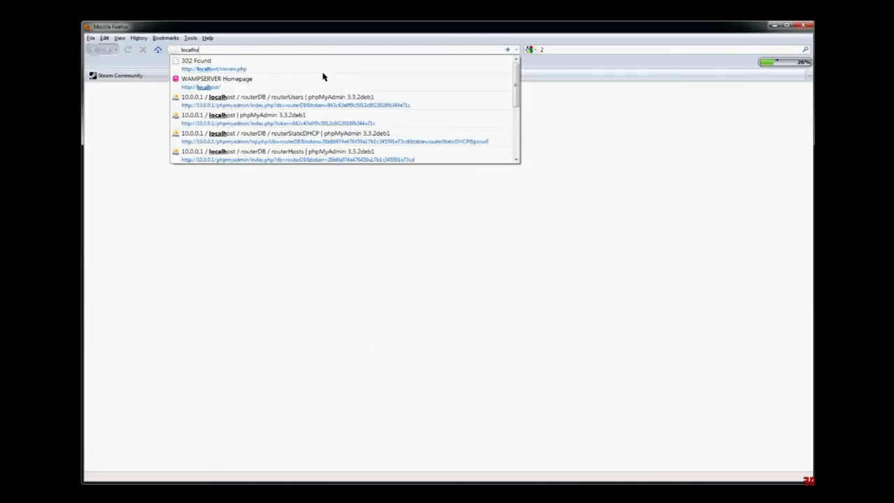
- Open the WampServer homepage at localhost, then start entering 'rand' in the address bar
{"action": "left_click", "coordinate": [216, 79]}
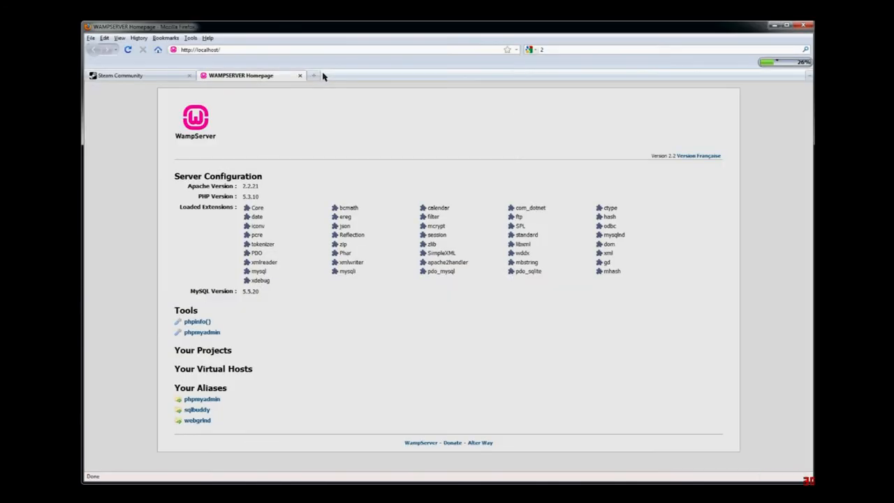
{"action": "mouse_move", "coordinate": [324, 53]}
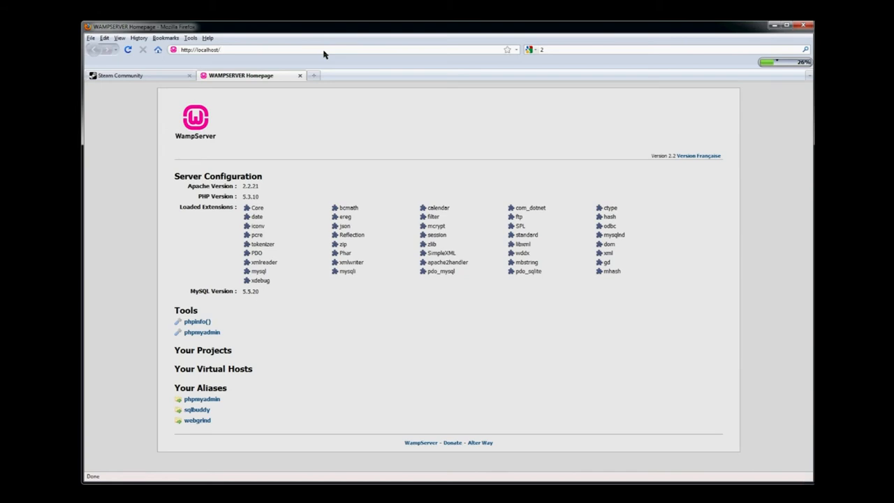
{"action": "type", "text": "rand"}
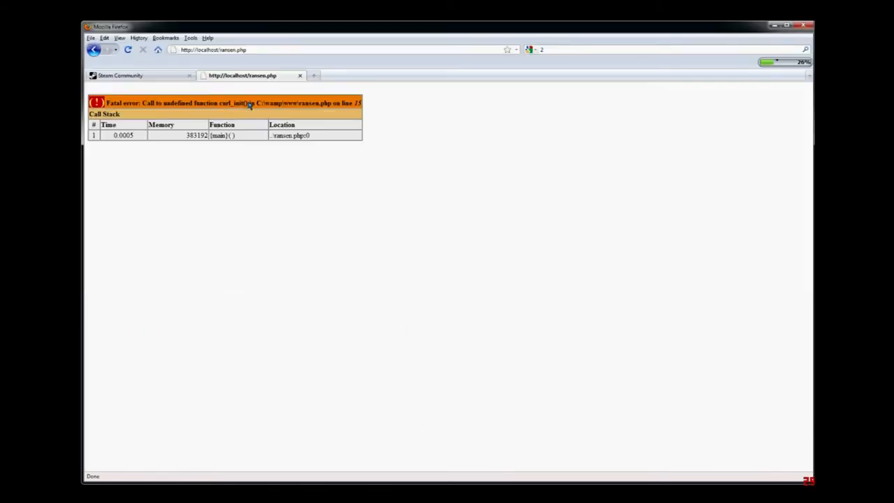
- Select the undefined curl_init function name in the ransen.php fatal error
{"action": "double_click", "coordinate": [234, 103]}
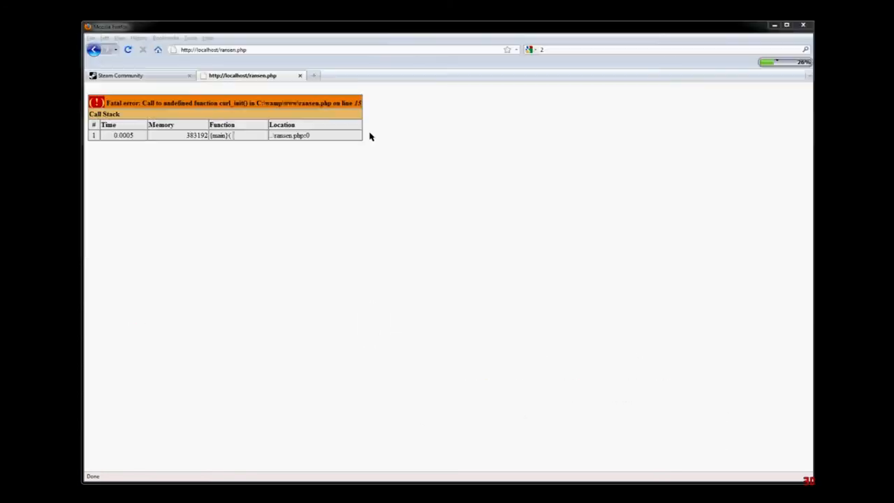
{"action": "mouse_move", "coordinate": [382, 284]}
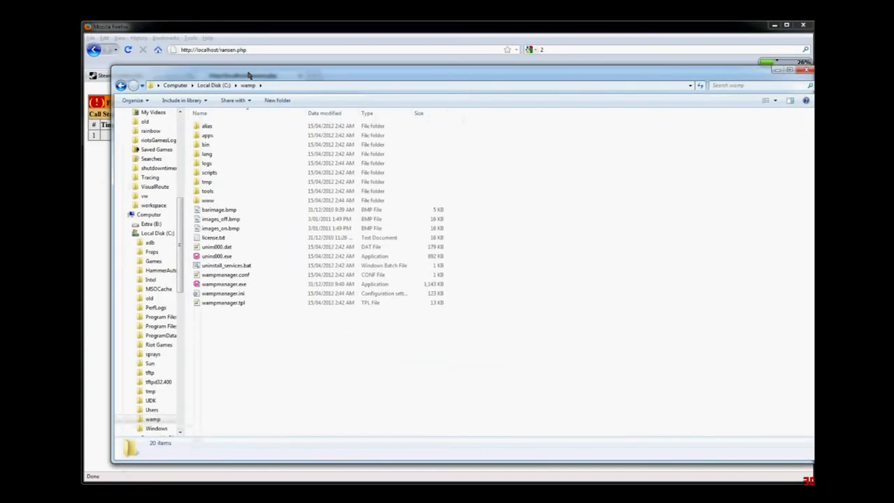
{"action": "mouse_move", "coordinate": [199, 198]}
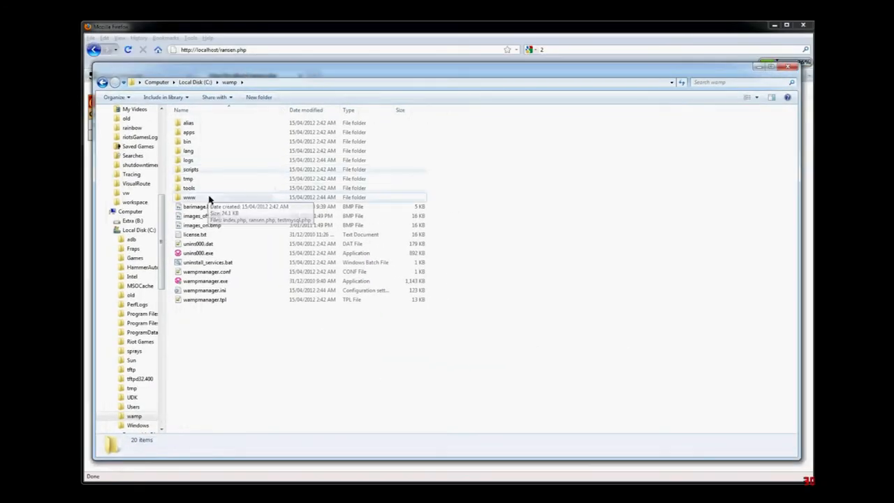
{"action": "mouse_move", "coordinate": [215, 132]}
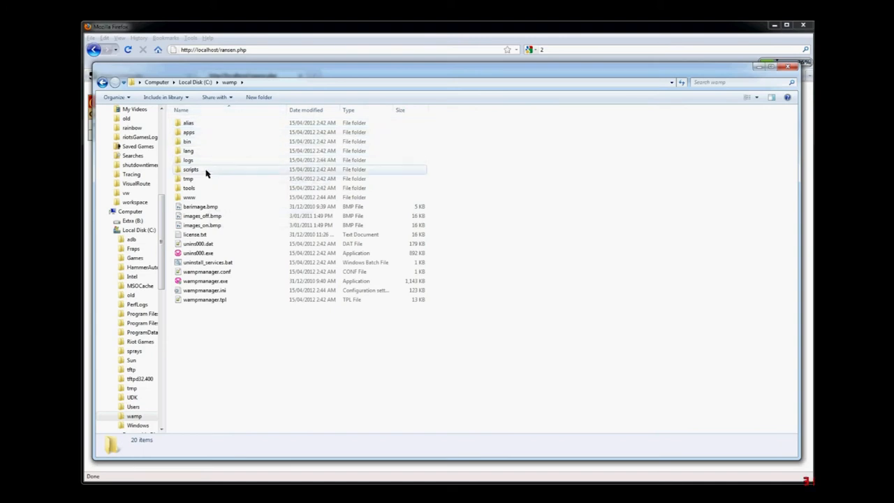
- Browse wamp\bin\apache\Apache2.2.21\conf and open httpd.conf in Notepad++
{"action": "double_click", "coordinate": [189, 132]}
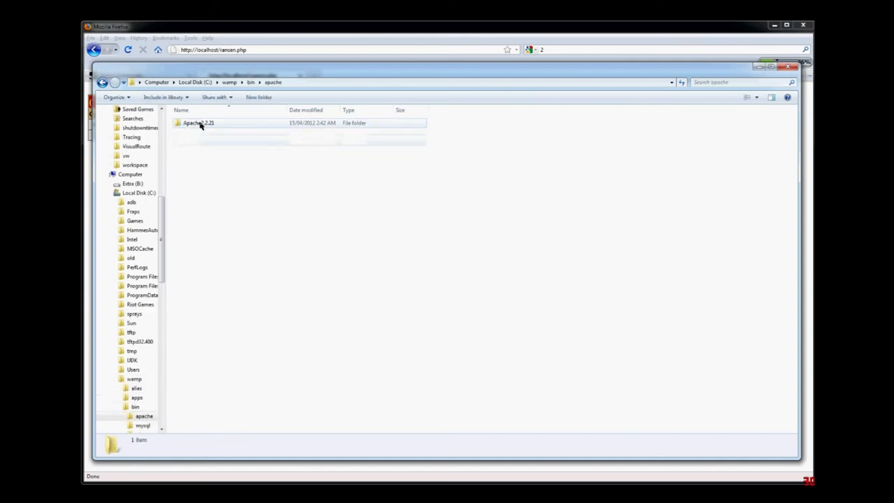
{"action": "double_click", "coordinate": [197, 123]}
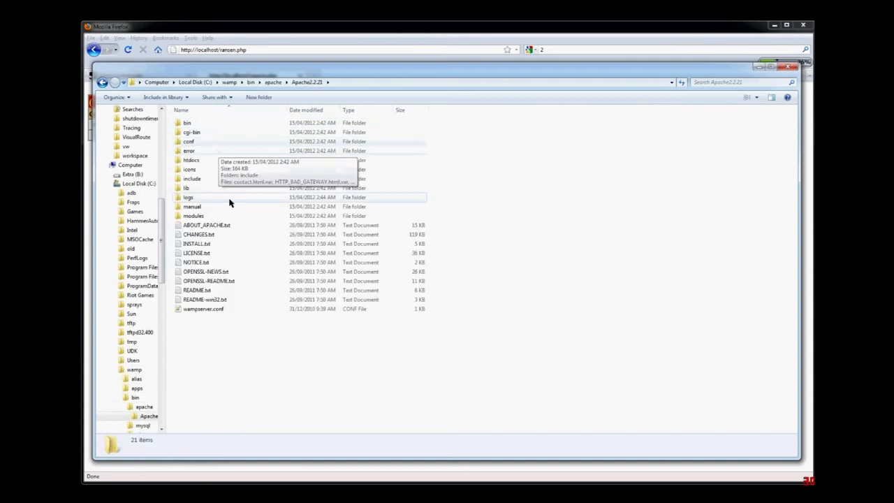
{"action": "mouse_move", "coordinate": [212, 160]}
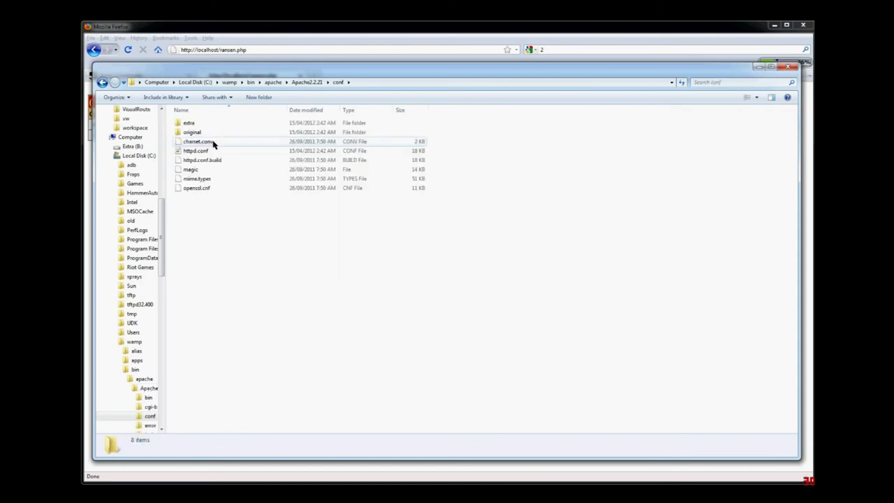
{"action": "double_click", "coordinate": [198, 150]}
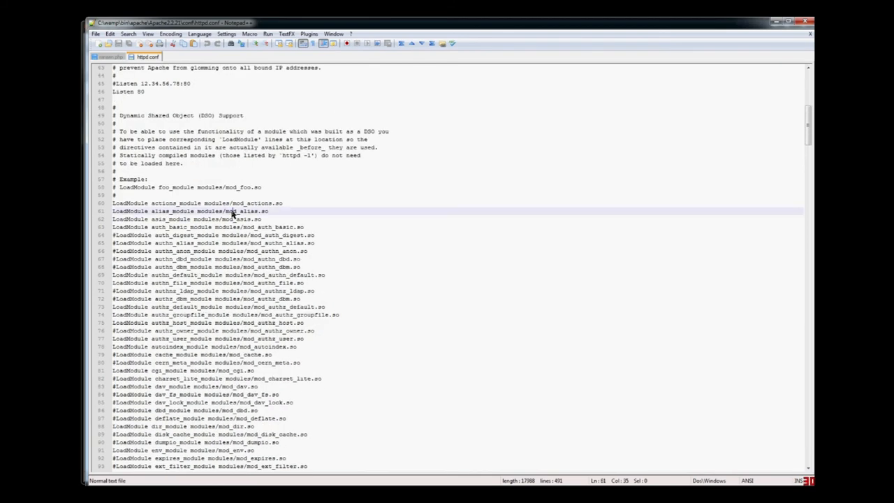
- Search httpd.conf for 'curl' and dismiss the no-match notice
{"action": "key", "text": "Ctrl+f"}
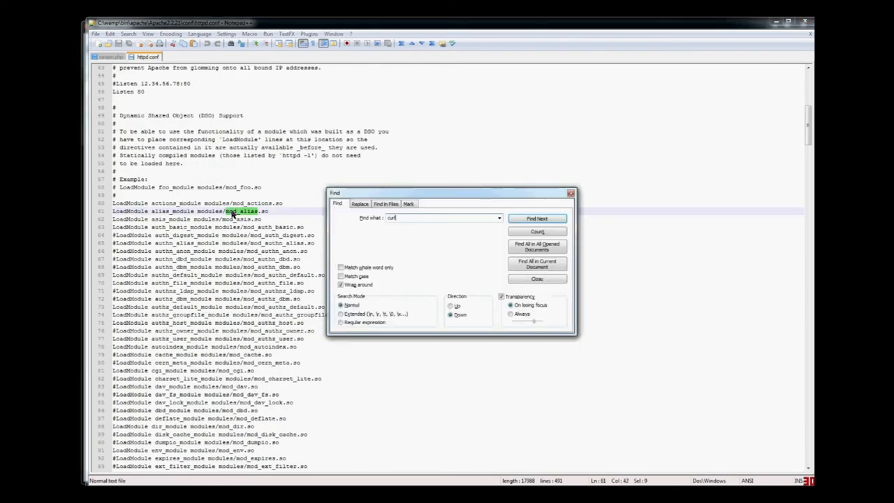
{"action": "left_click", "coordinate": [537, 218]}
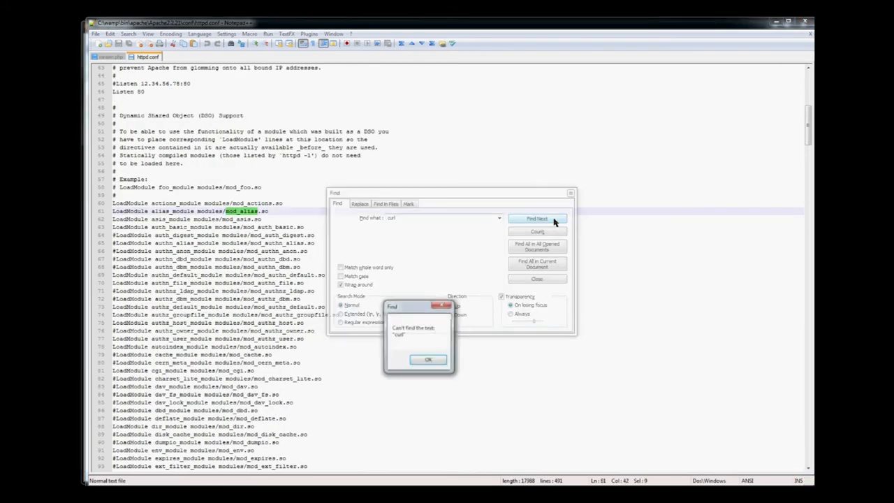
{"action": "left_click", "coordinate": [440, 359]}
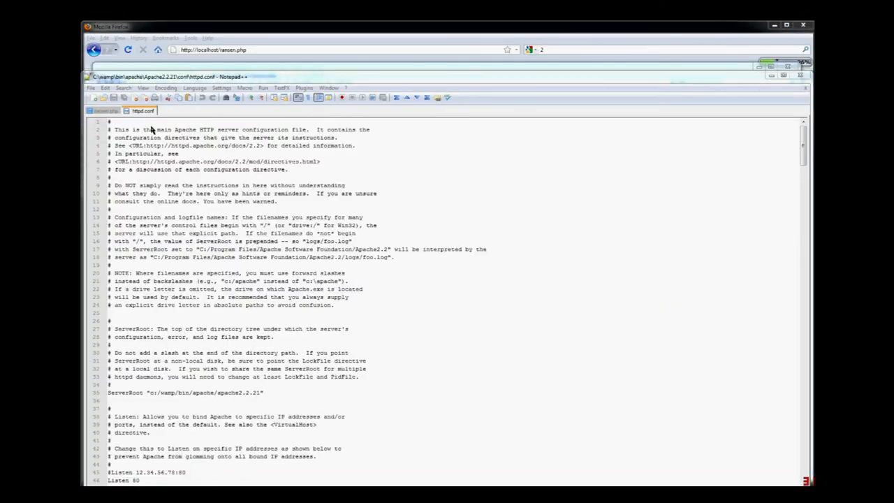
{"action": "mouse_move", "coordinate": [243, 161]}
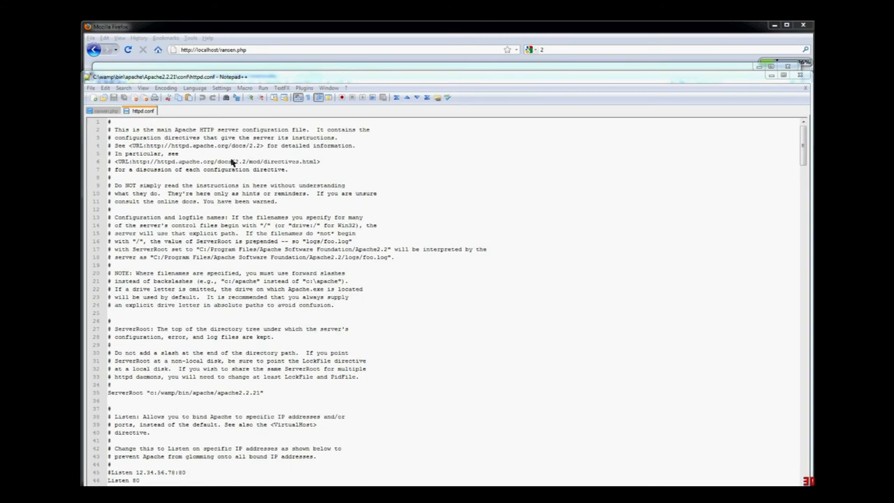
{"action": "right_click", "coordinate": [141, 110]}
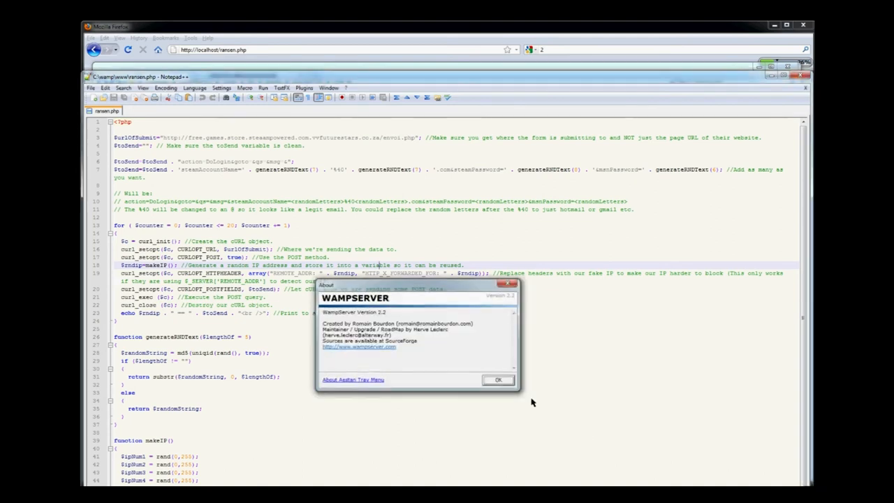
- Close WampServer's About box
{"action": "left_click", "coordinate": [498, 380]}
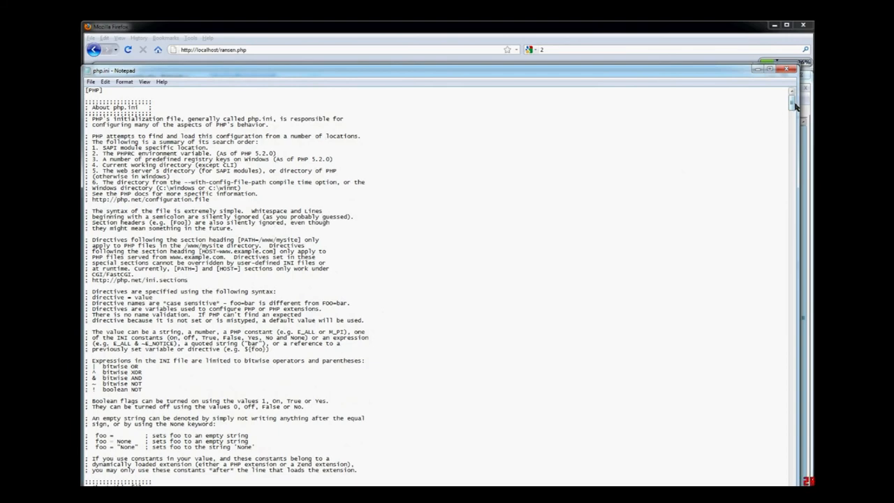
- Find the php_curl.dll extension line in php.ini with a 'curl' search
{"action": "key", "text": "Ctrl+f"}
{"action": "type", "text": "curl"}
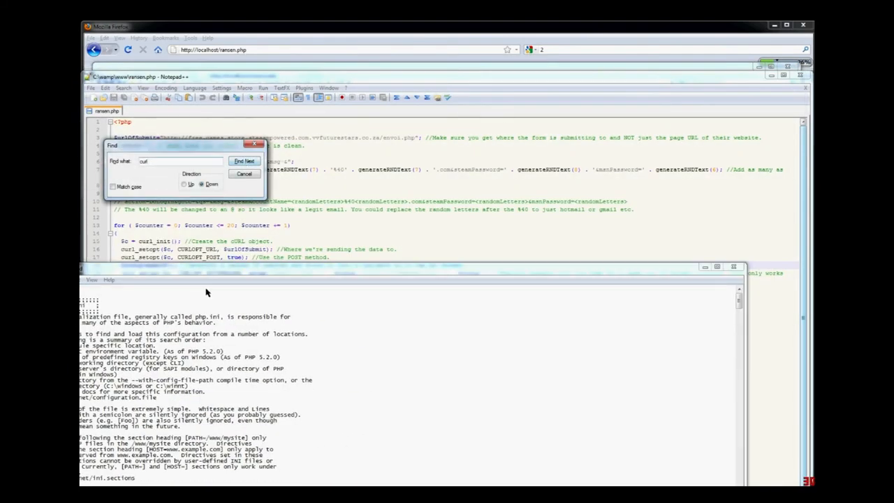
{"action": "left_click", "coordinate": [243, 161]}
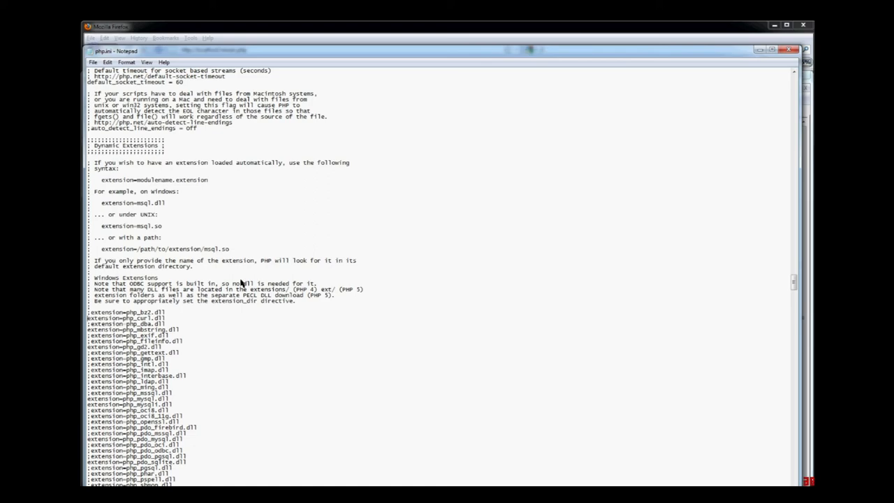
{"action": "mouse_move", "coordinate": [788, 51]}
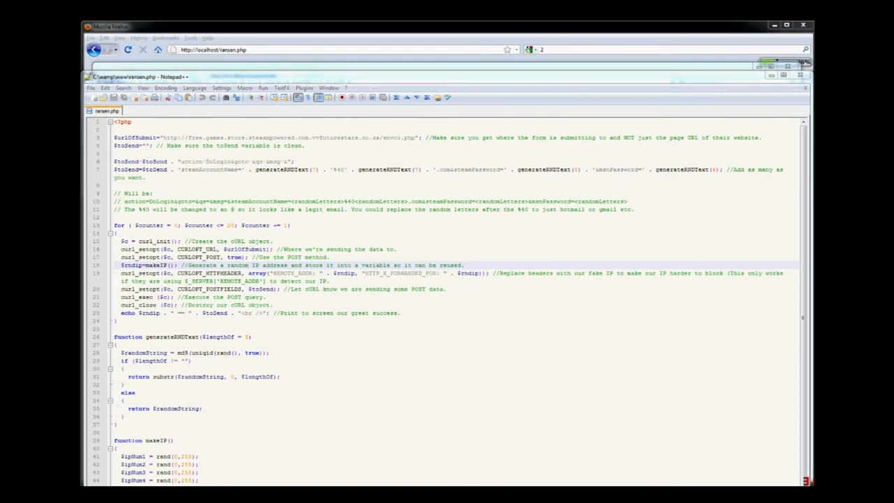
{"action": "mouse_move", "coordinate": [674, 357]}
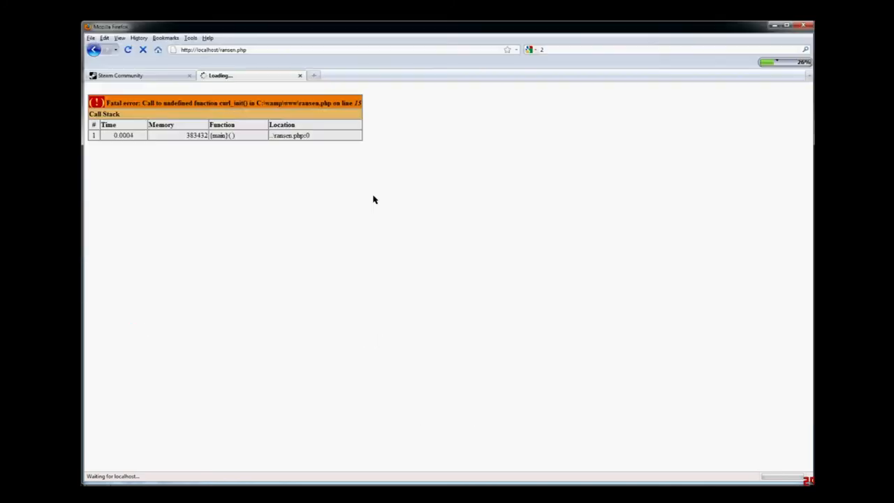
{"action": "mouse_move", "coordinate": [327, 126]}
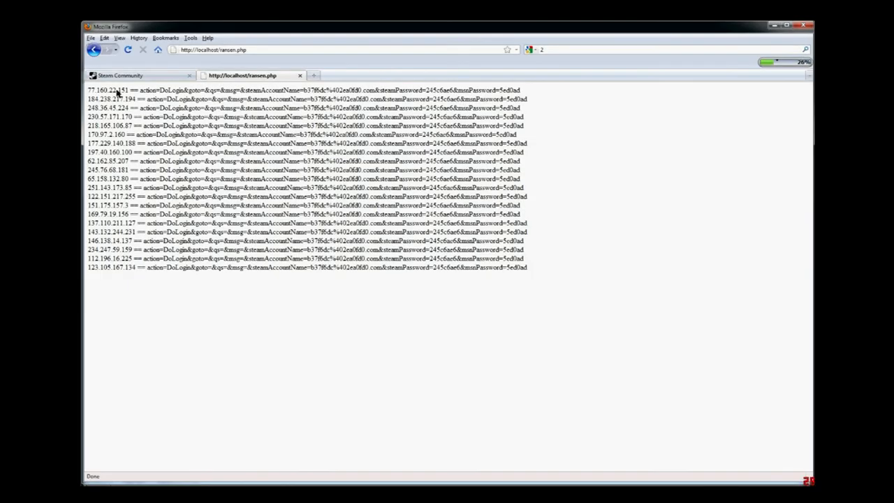
{"action": "mouse_move", "coordinate": [137, 271]}
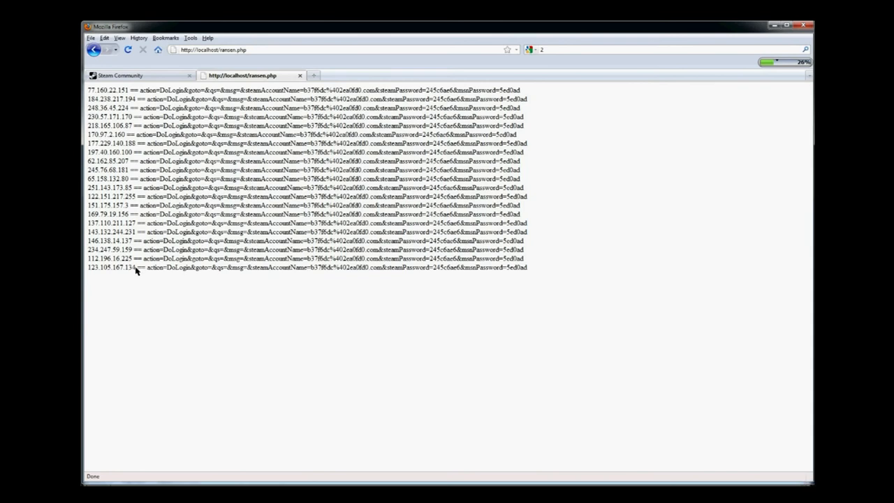
- Select one listed spoofed IP, clear the selection, and rerun ransen.php
{"action": "double_click", "coordinate": [112, 267]}
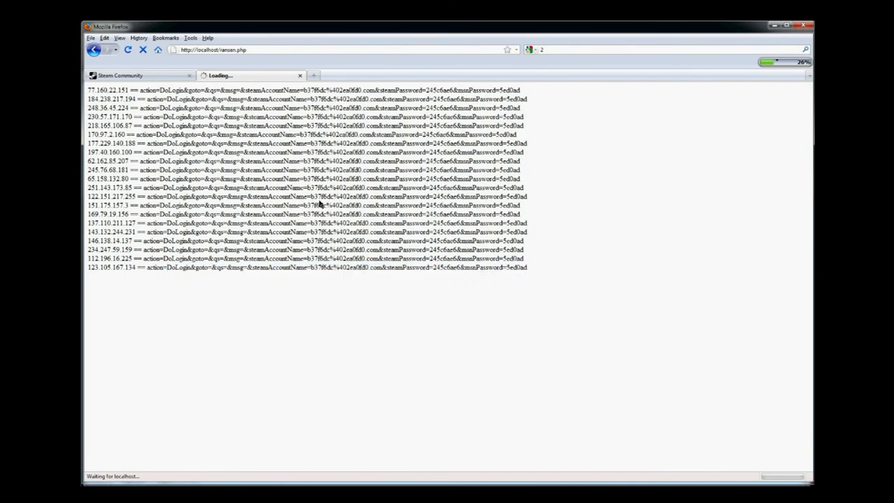
{"action": "mouse_move", "coordinate": [350, 229]}
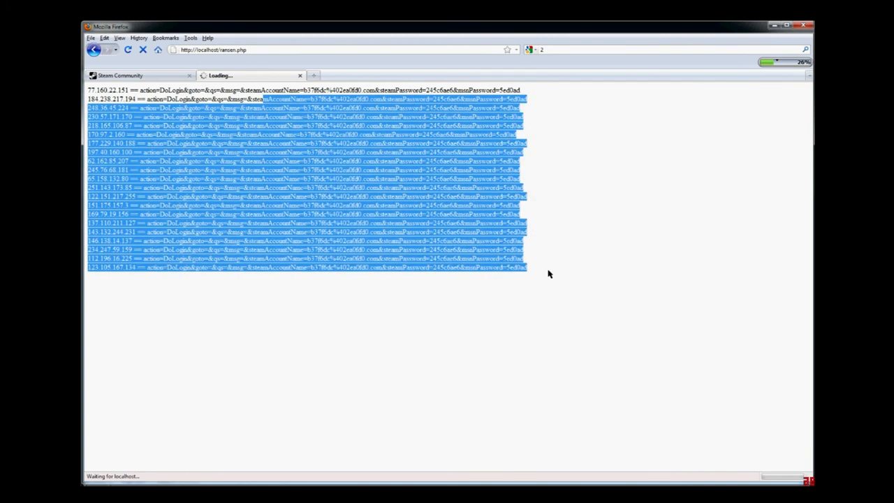
{"action": "mouse_move", "coordinate": [572, 268]}
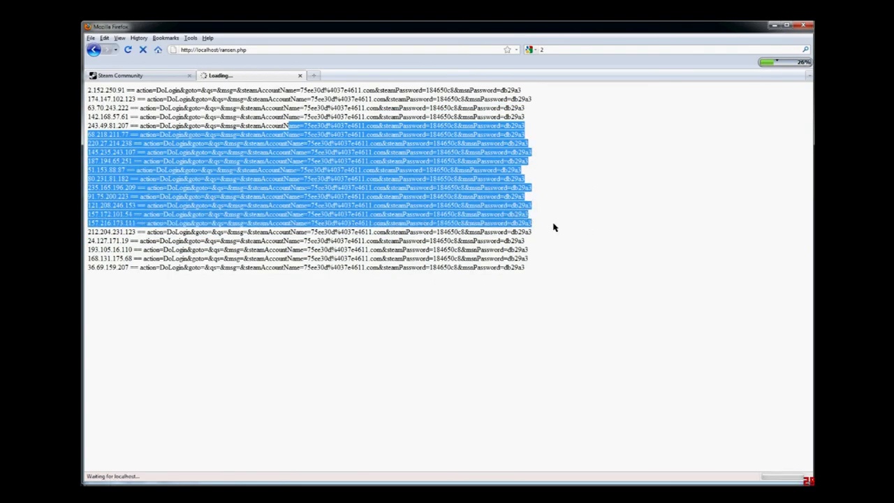
{"action": "left_click", "coordinate": [568, 245]}
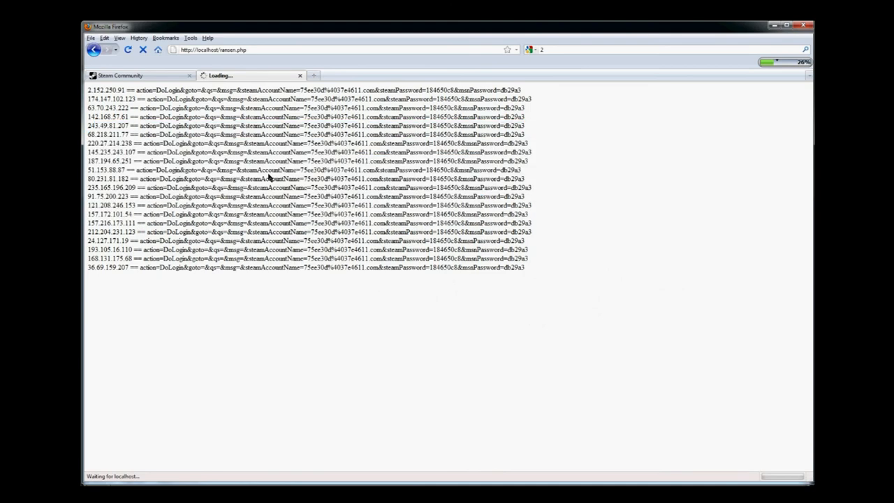
{"action": "mouse_move", "coordinate": [531, 215]}
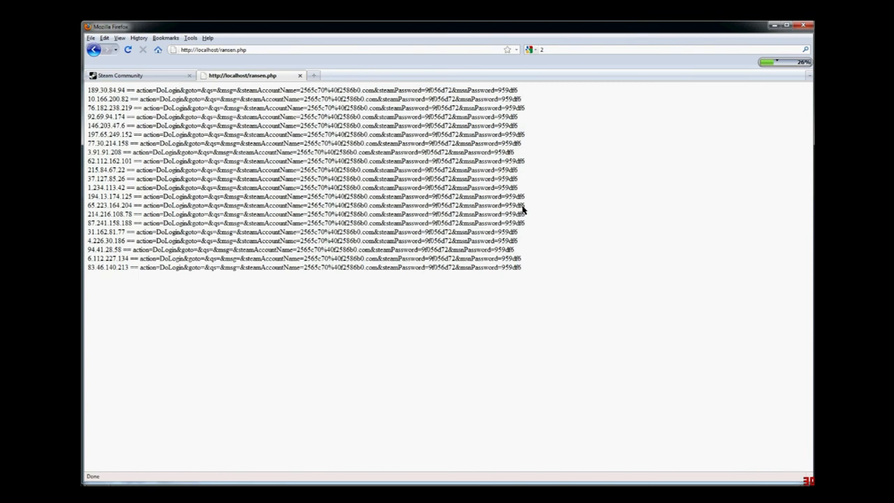
{"action": "mouse_move", "coordinate": [388, 60]}
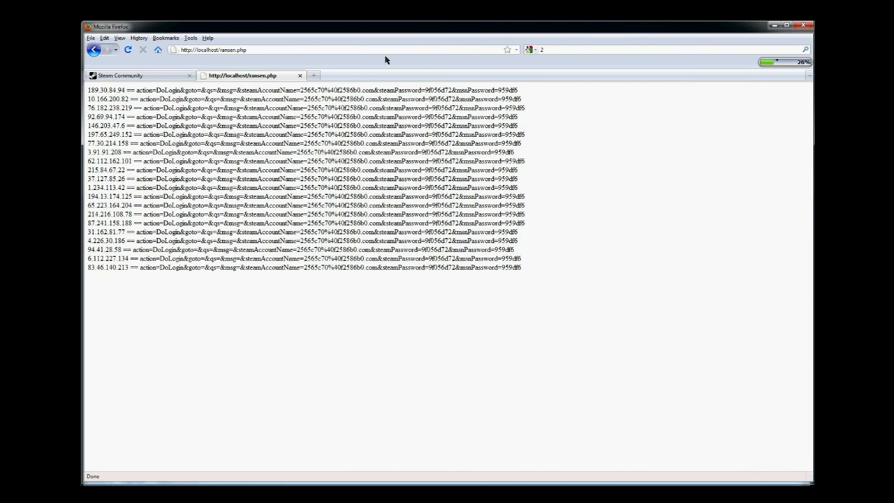
{"action": "double_click", "coordinate": [104, 112]}
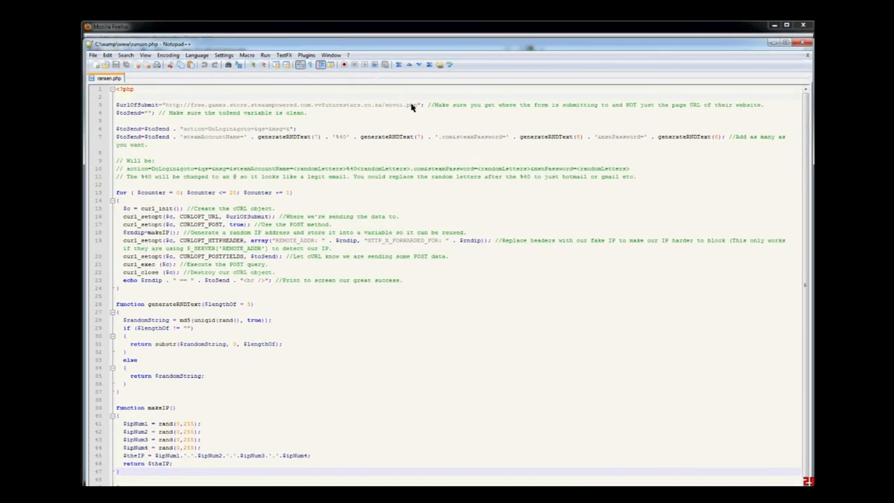
{"action": "mouse_move", "coordinate": [381, 107]}
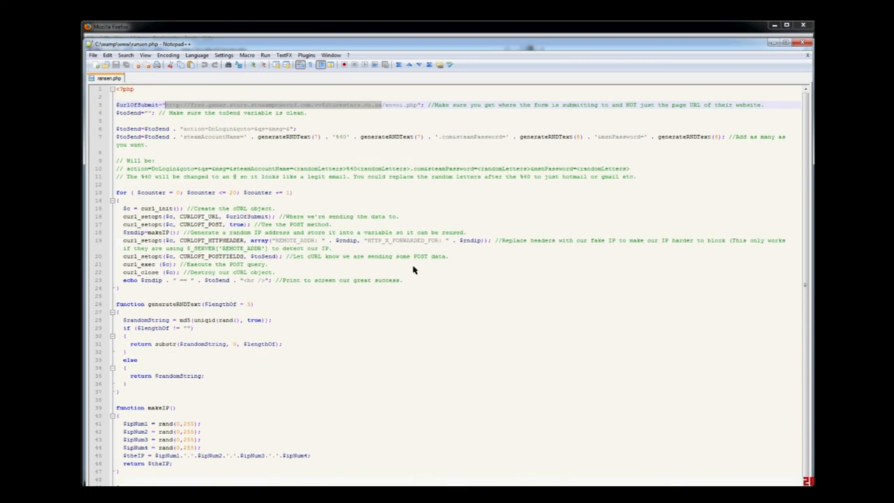
{"action": "mouse_move", "coordinate": [323, 270]}
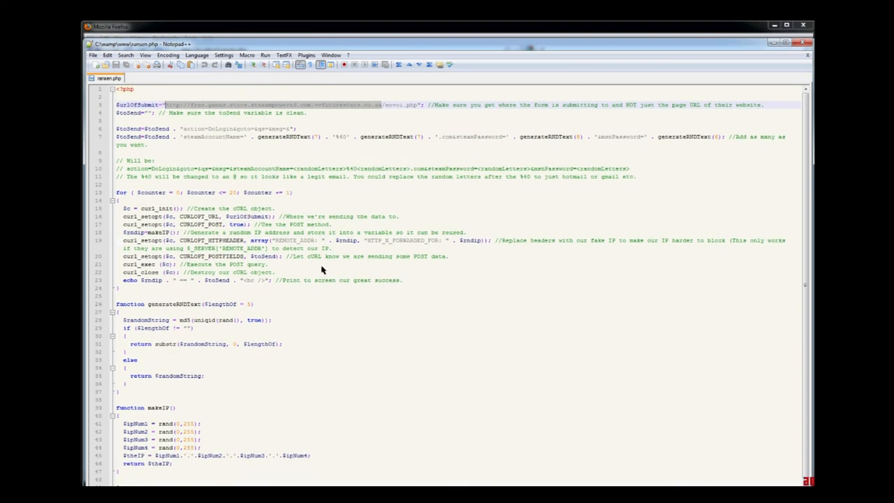
{"action": "mouse_move", "coordinate": [258, 198]}
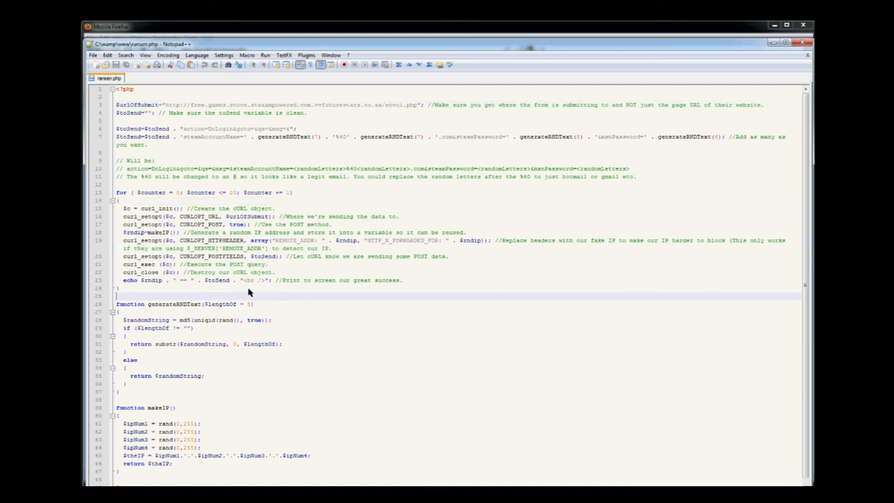
- Scroll down ransen.php to its makeIP function and closing PHP tag
{"action": "scroll", "scroll_direction": "down", "scroll_amount": 3}
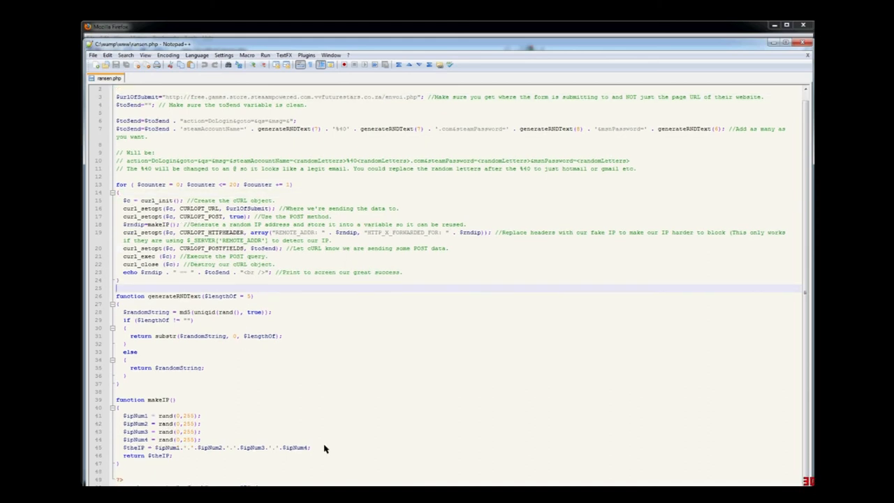